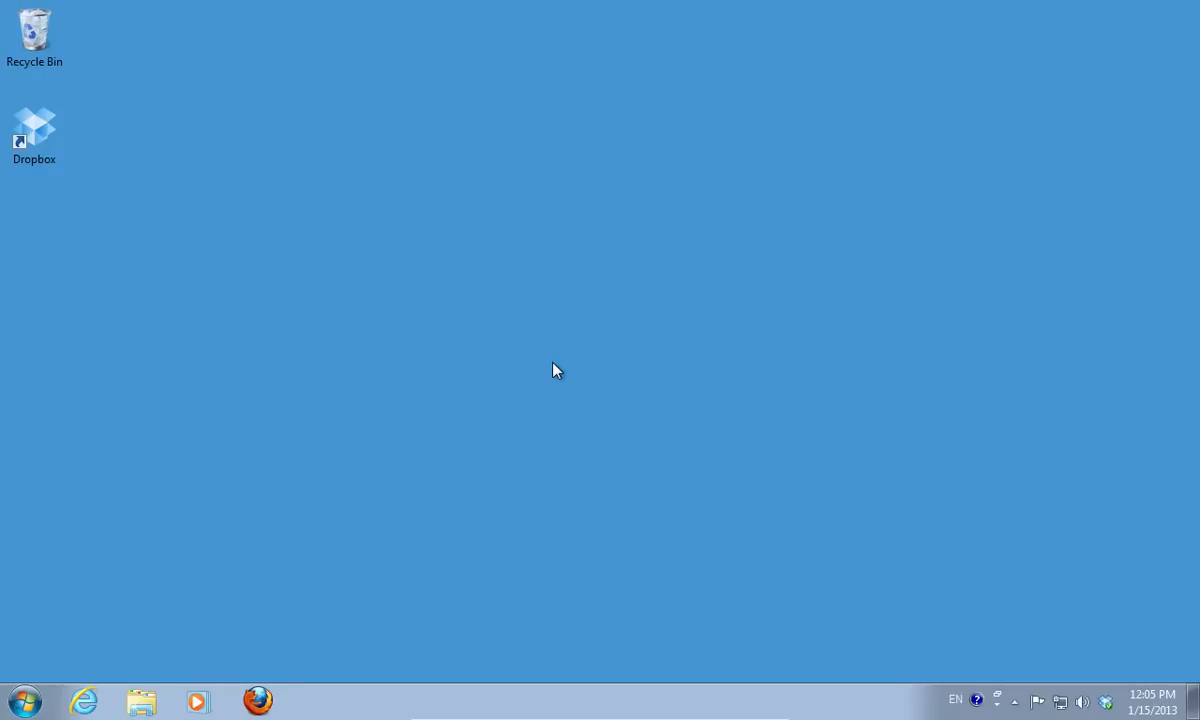
mouse_move(798, 514)
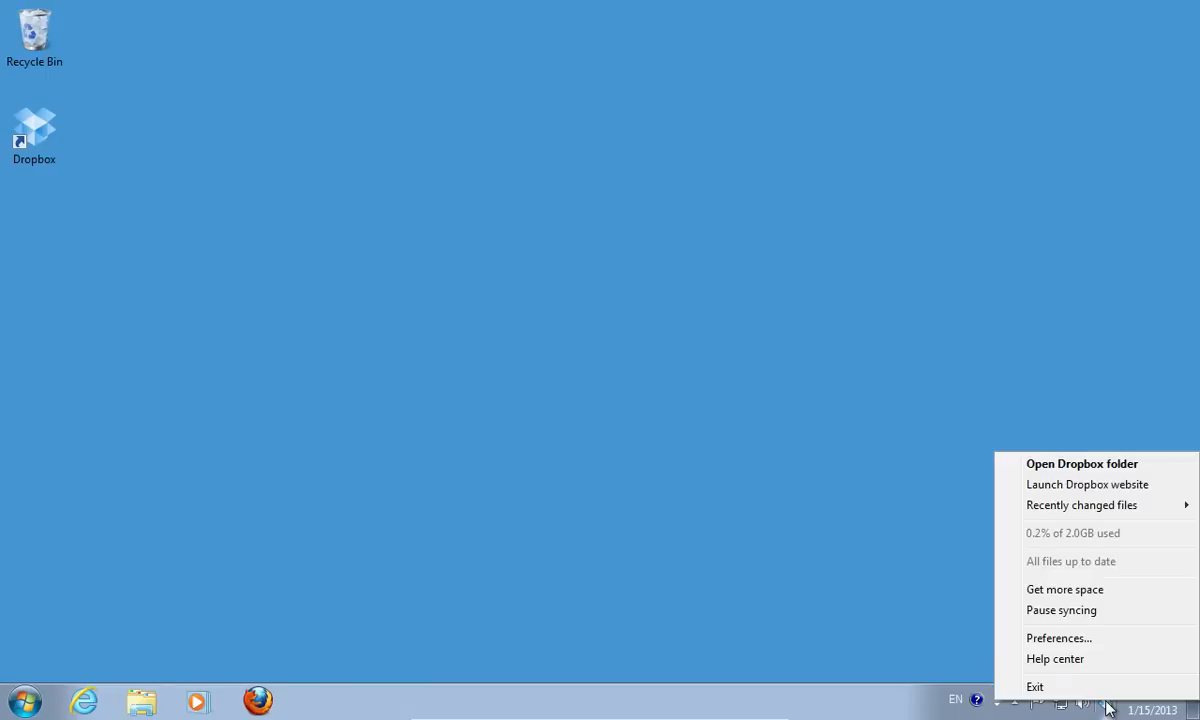
mouse_move(1088, 484)
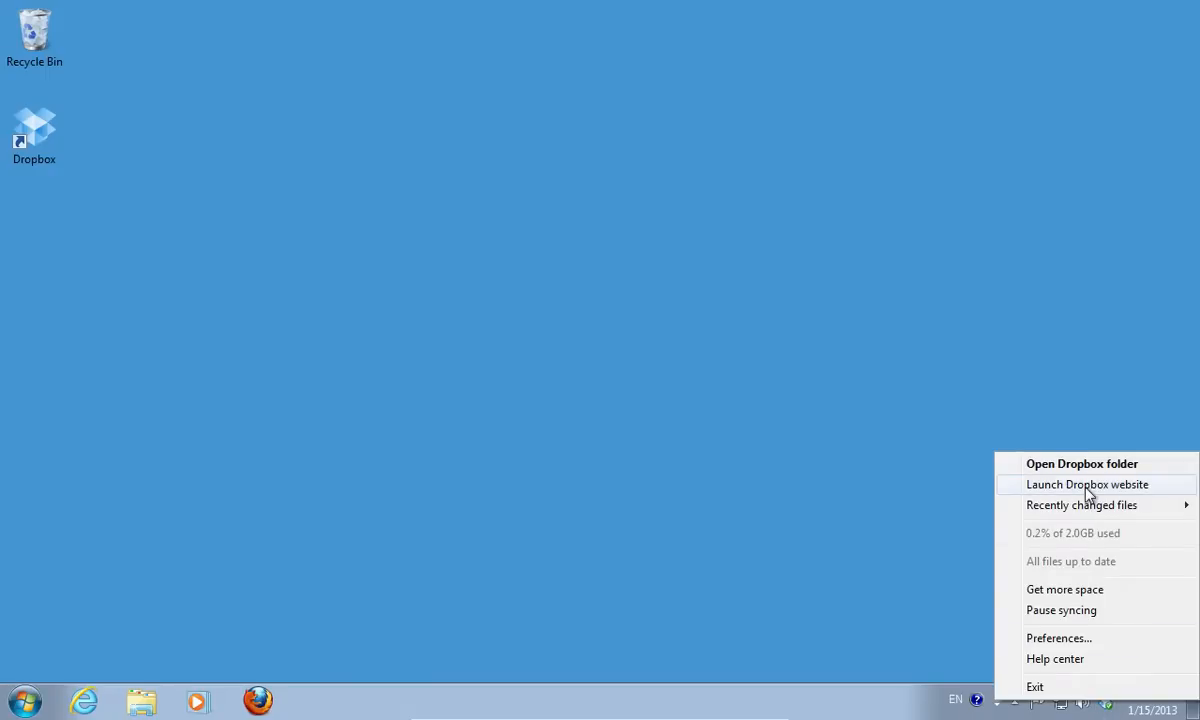
Launch the Dropbox site and go to account Settings from the account name menu.
click(1088, 484)
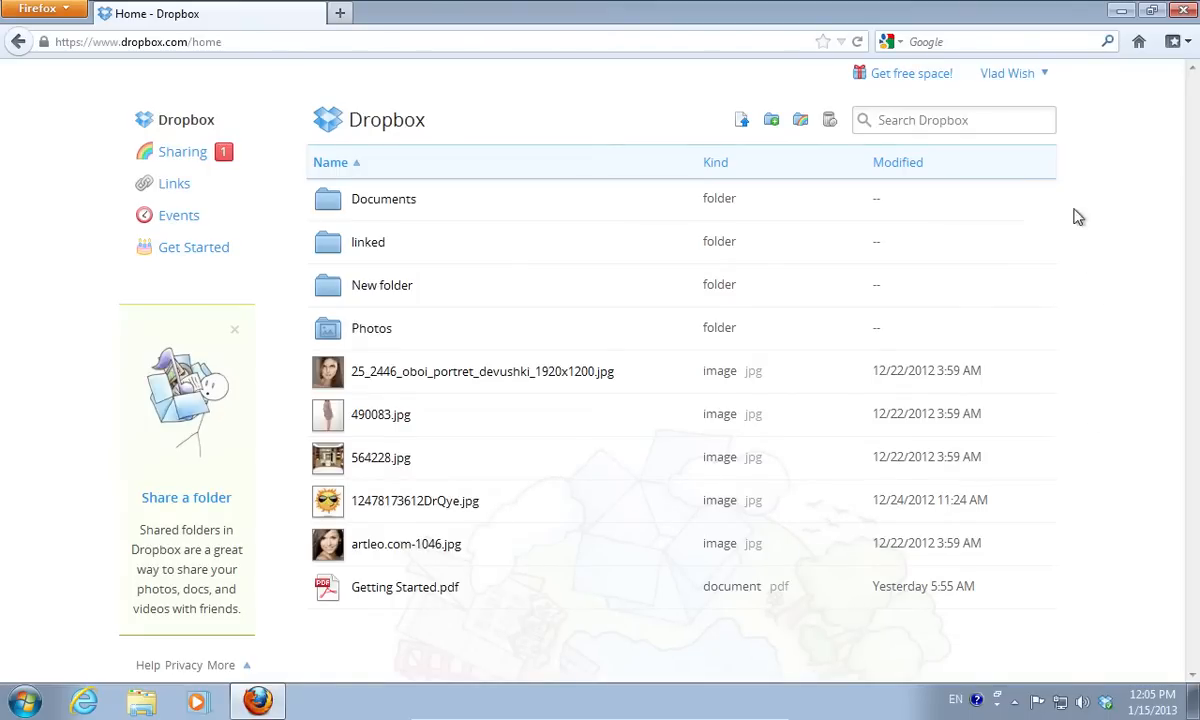
click(1008, 72)
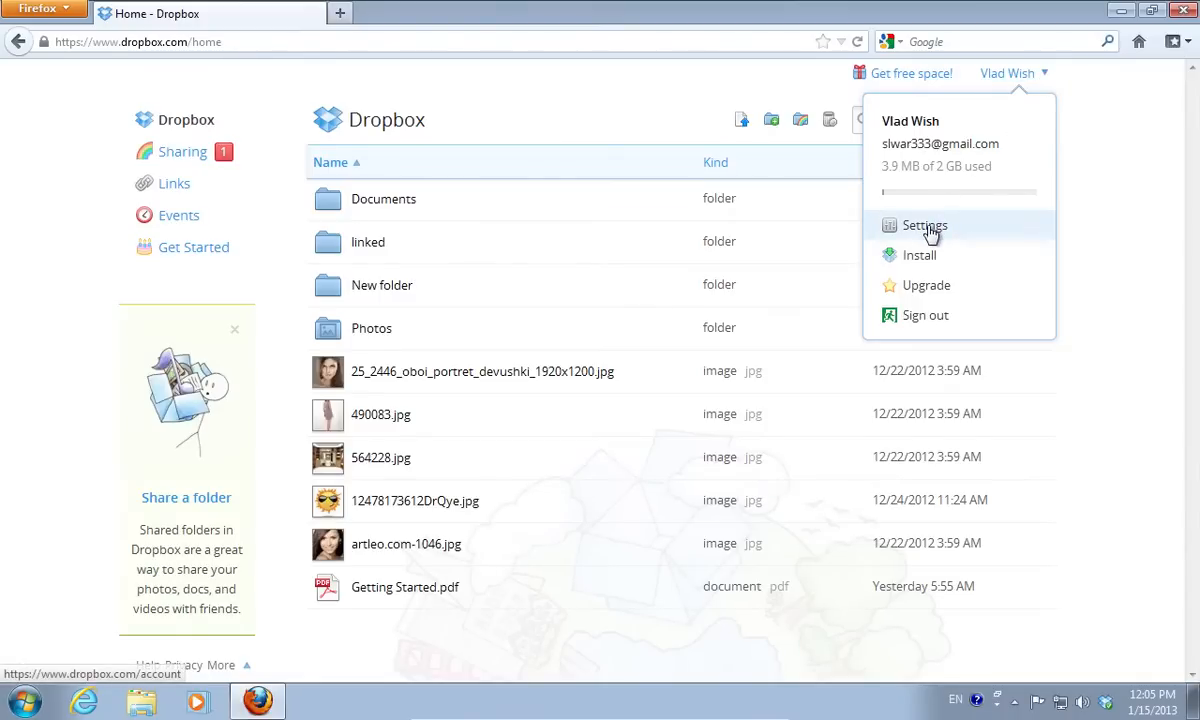
click(924, 224)
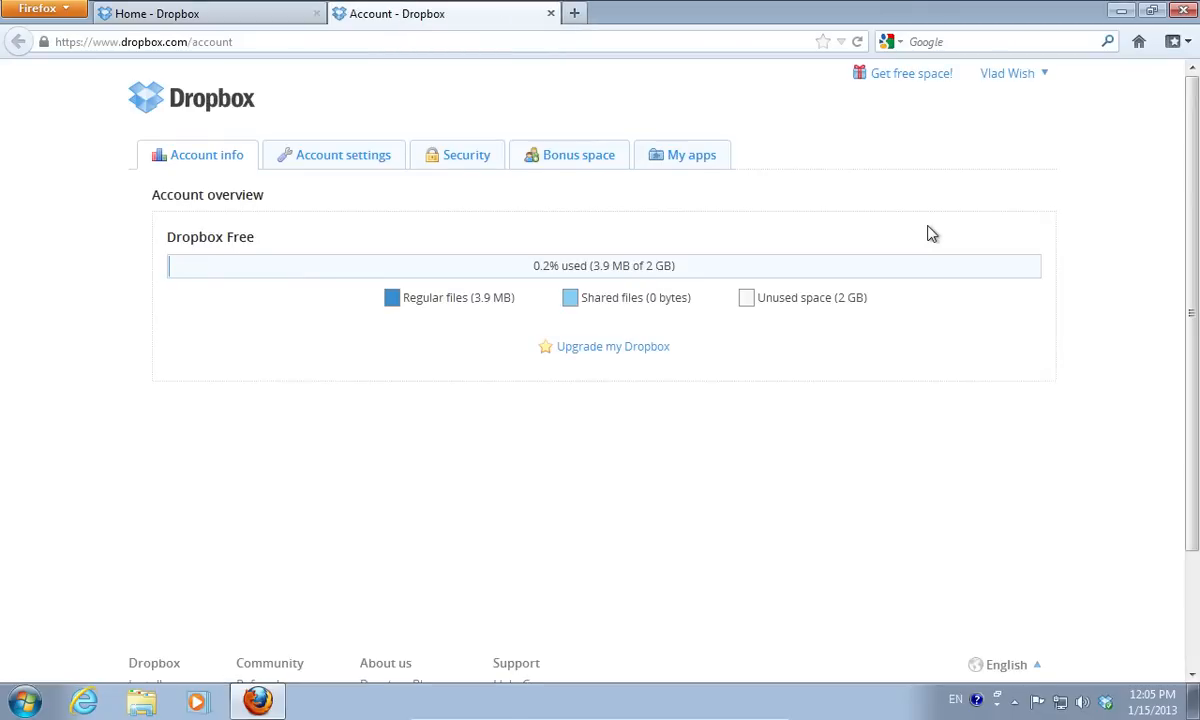
mouse_move(464, 156)
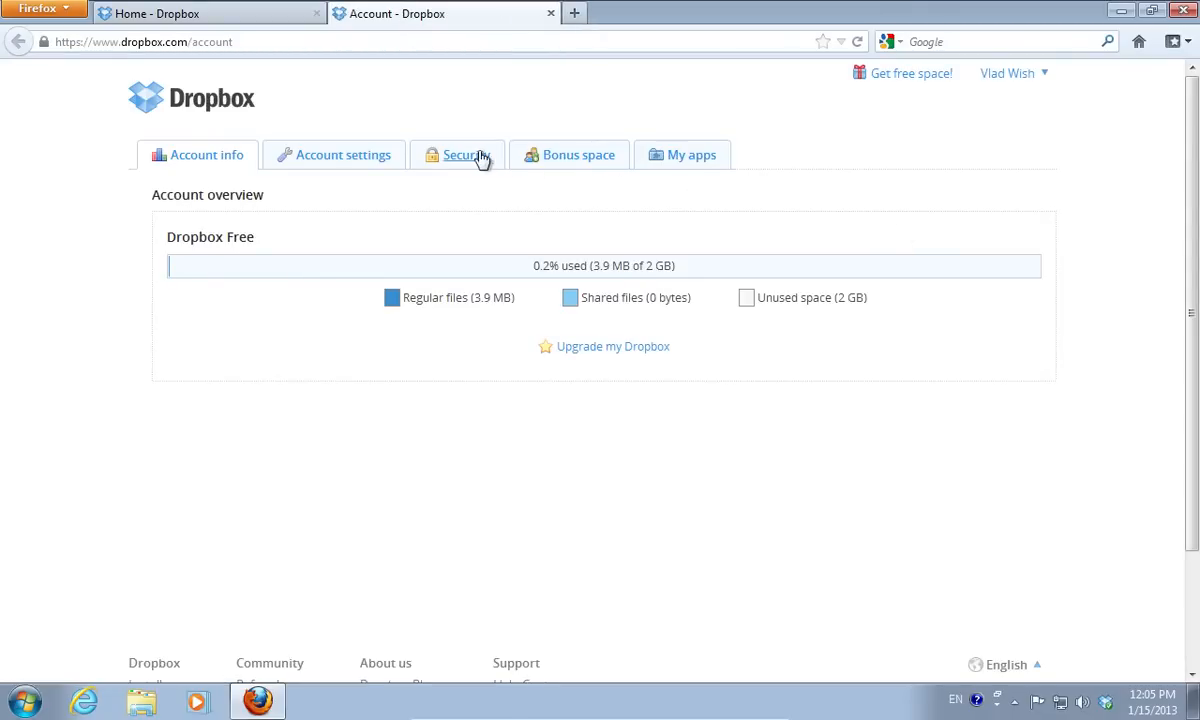
From the Security settings, choose Forgot password? and focus the email field.
click(464, 154)
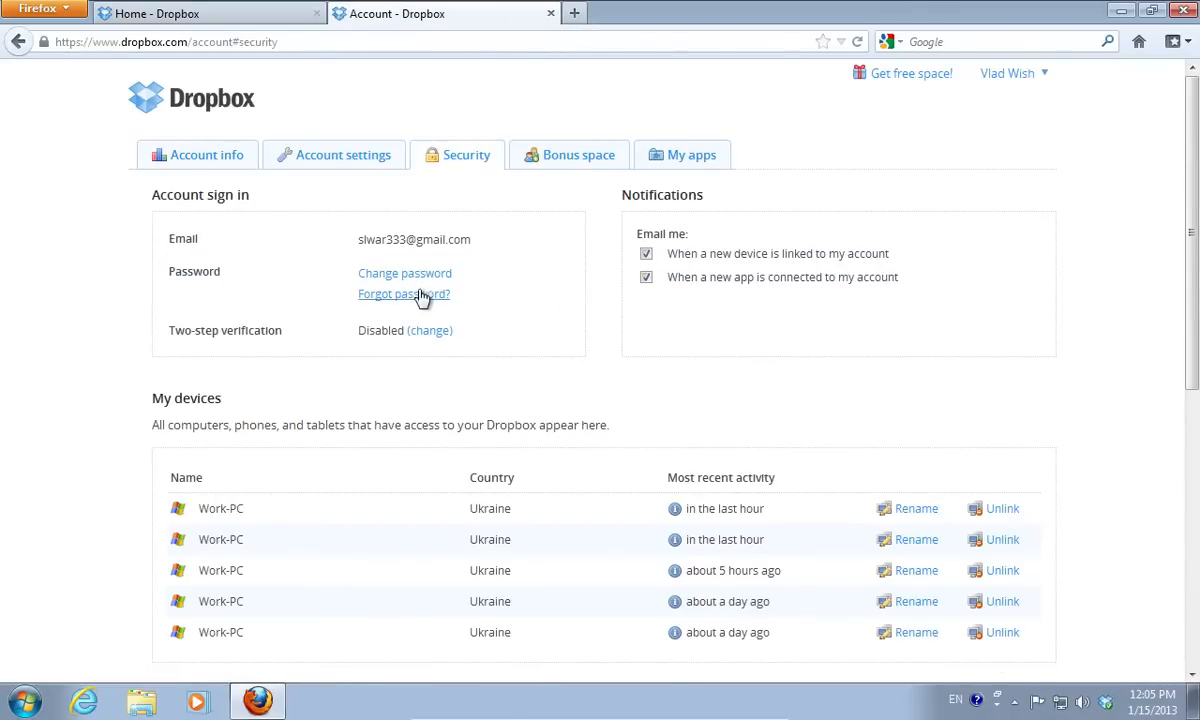
click(404, 292)
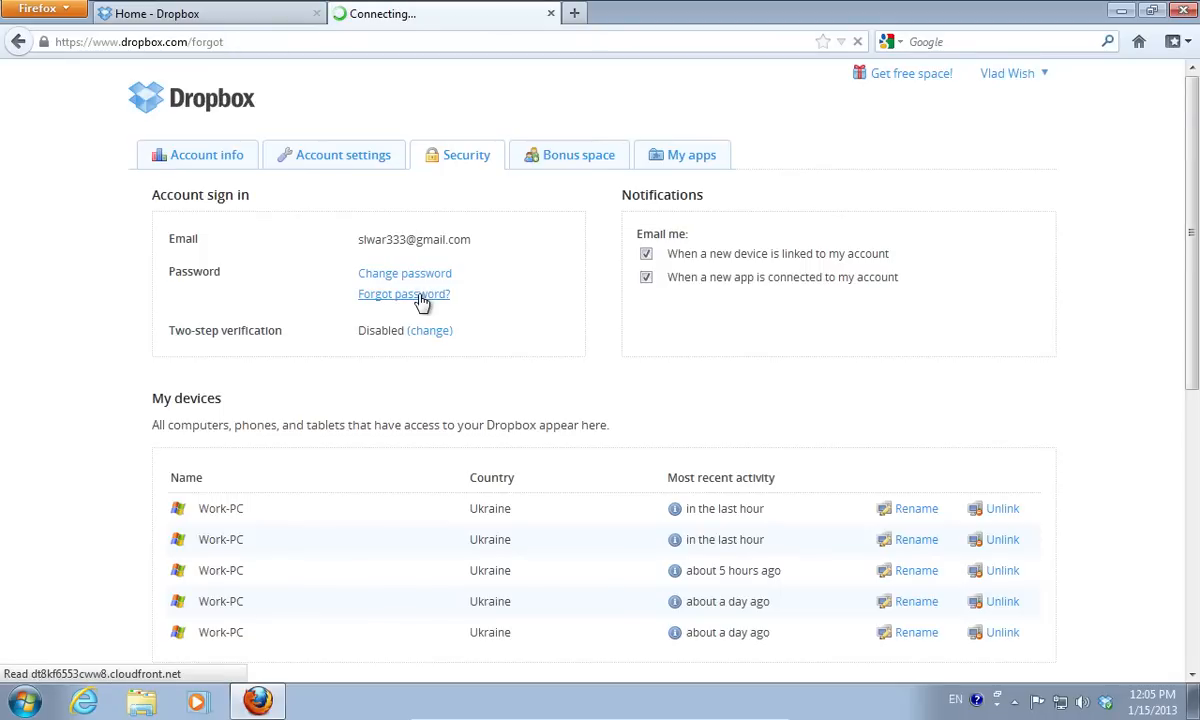
click(404, 294)
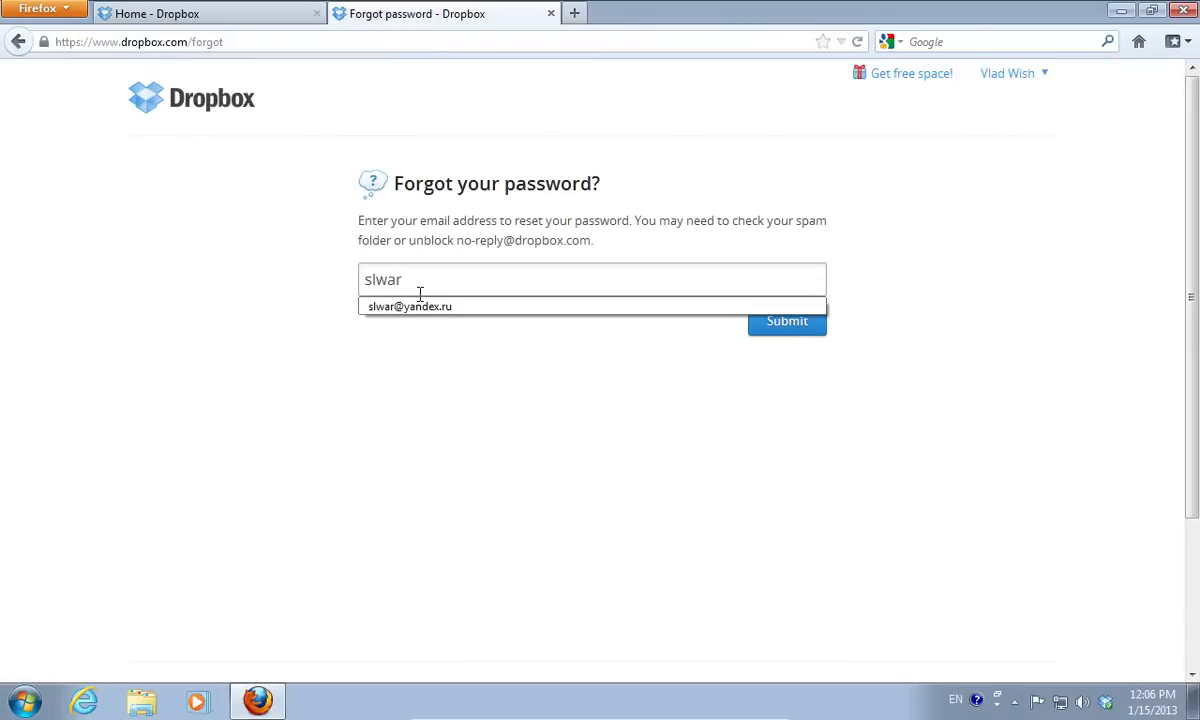
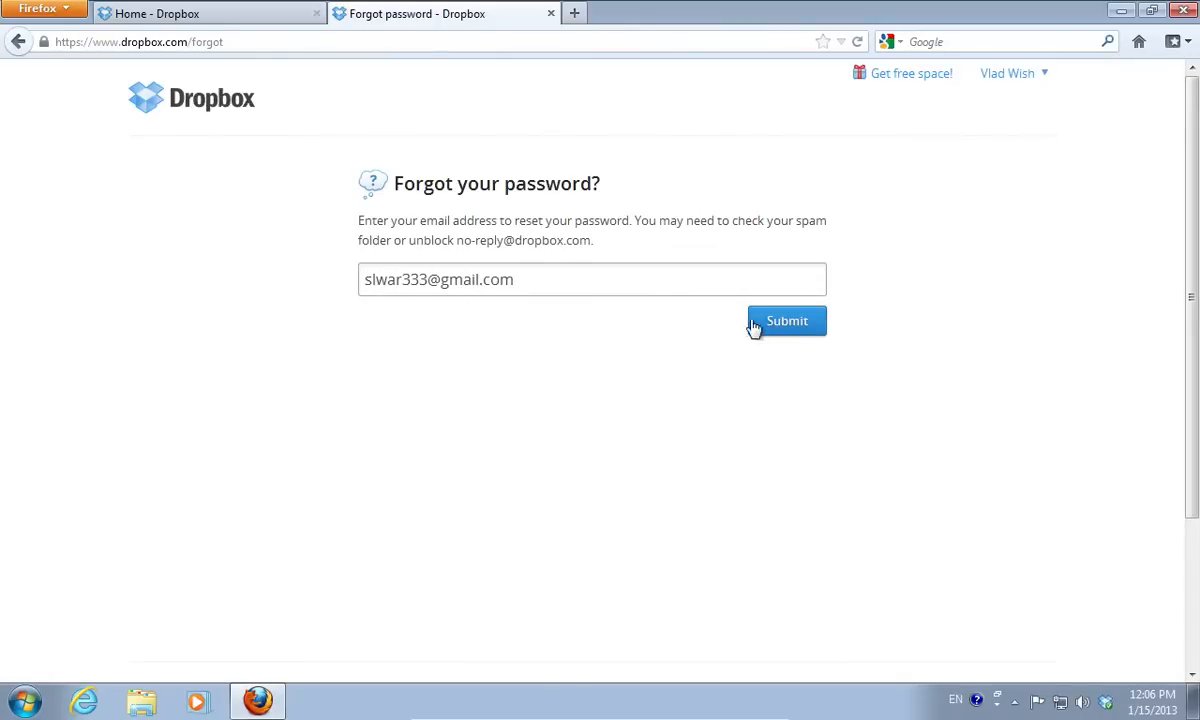
click(786, 320)
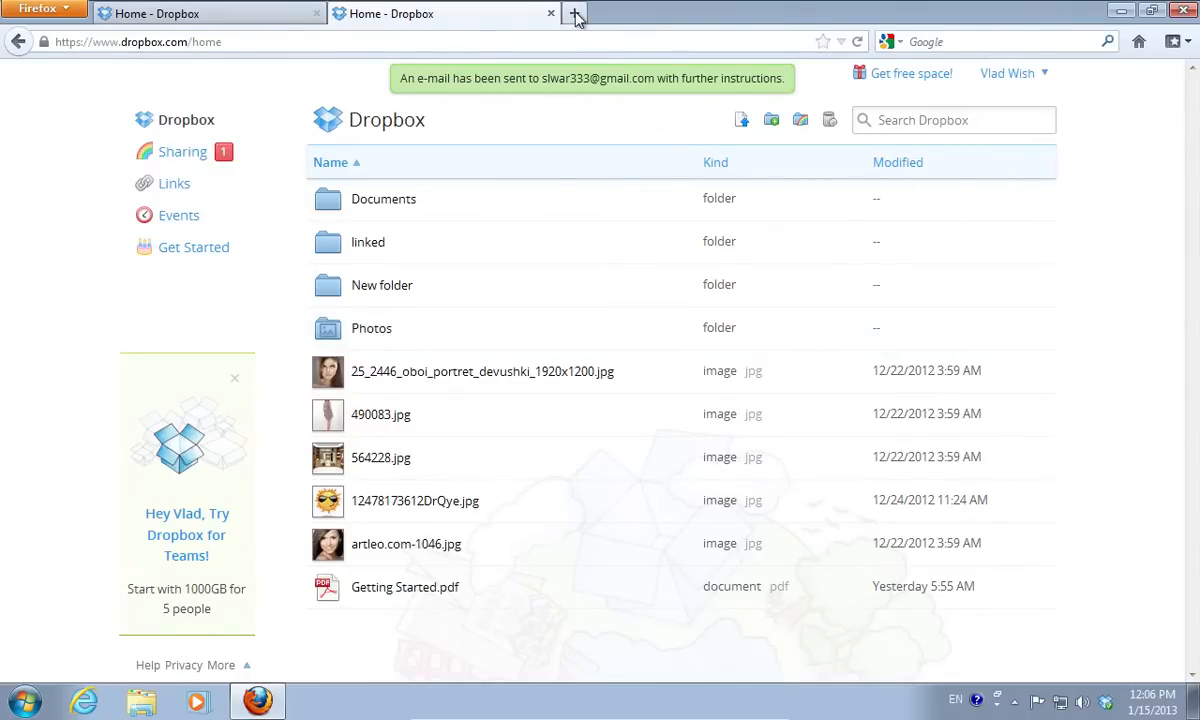
Sign in to Gmail in a new tab and view the Dropbox password reset email.
click(576, 12)
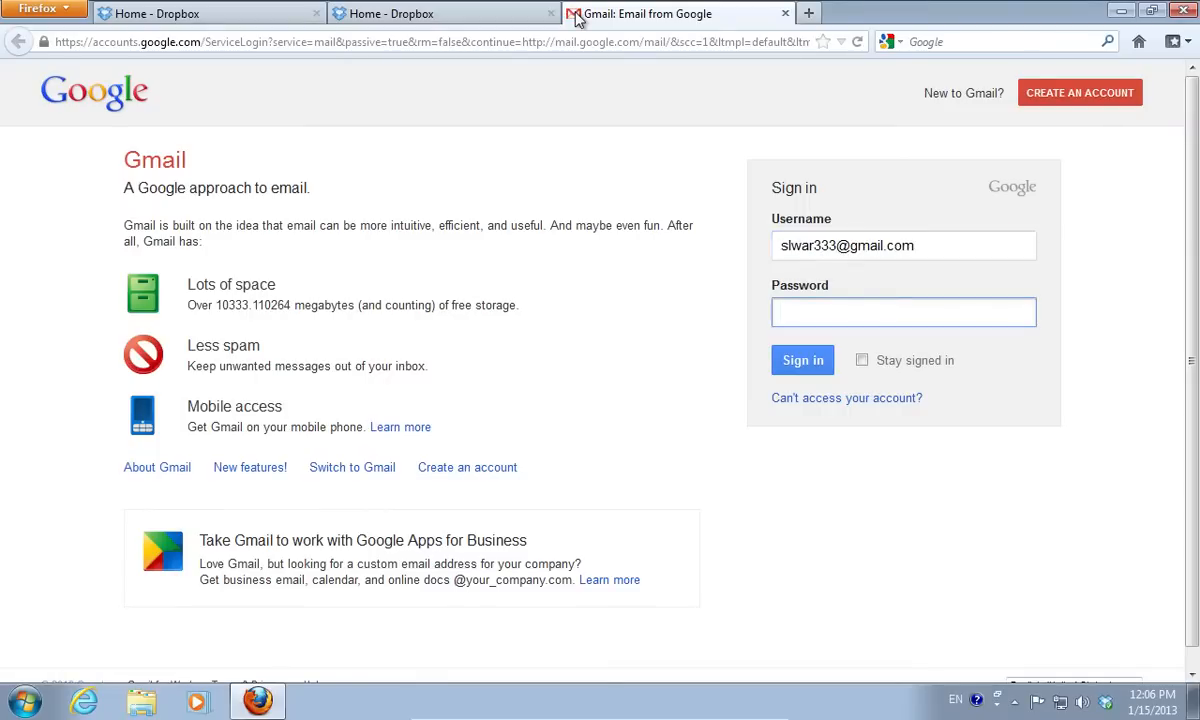
click(802, 360)
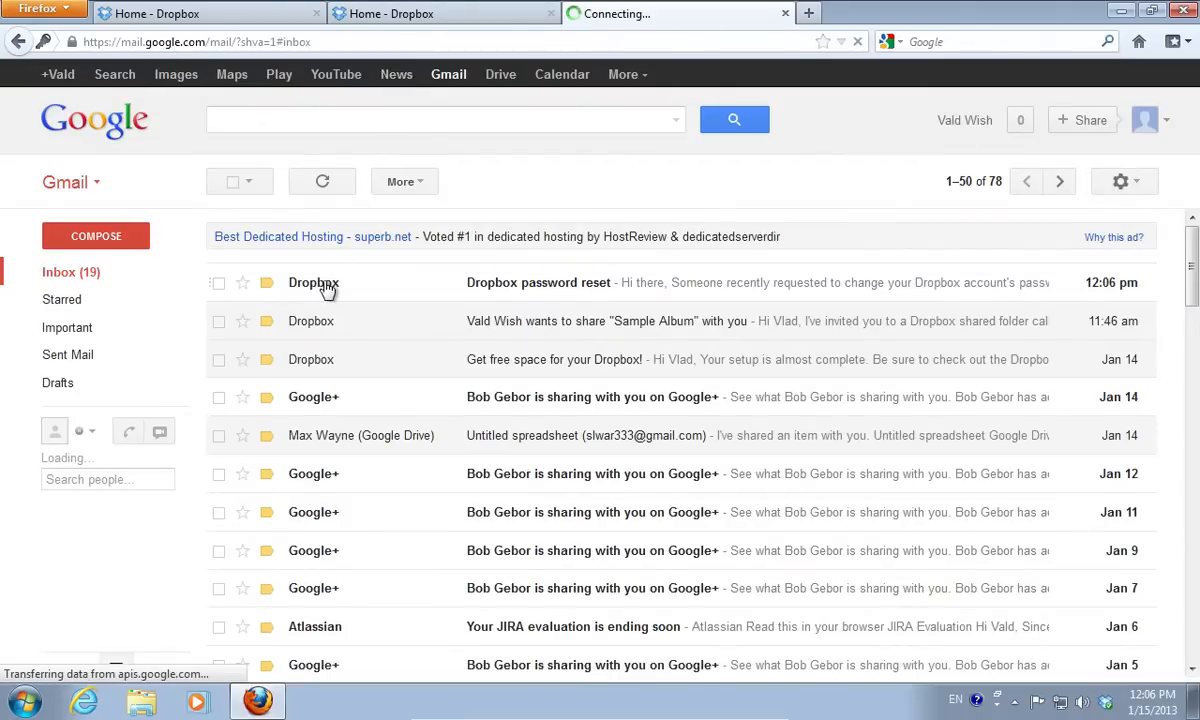
click(538, 282)
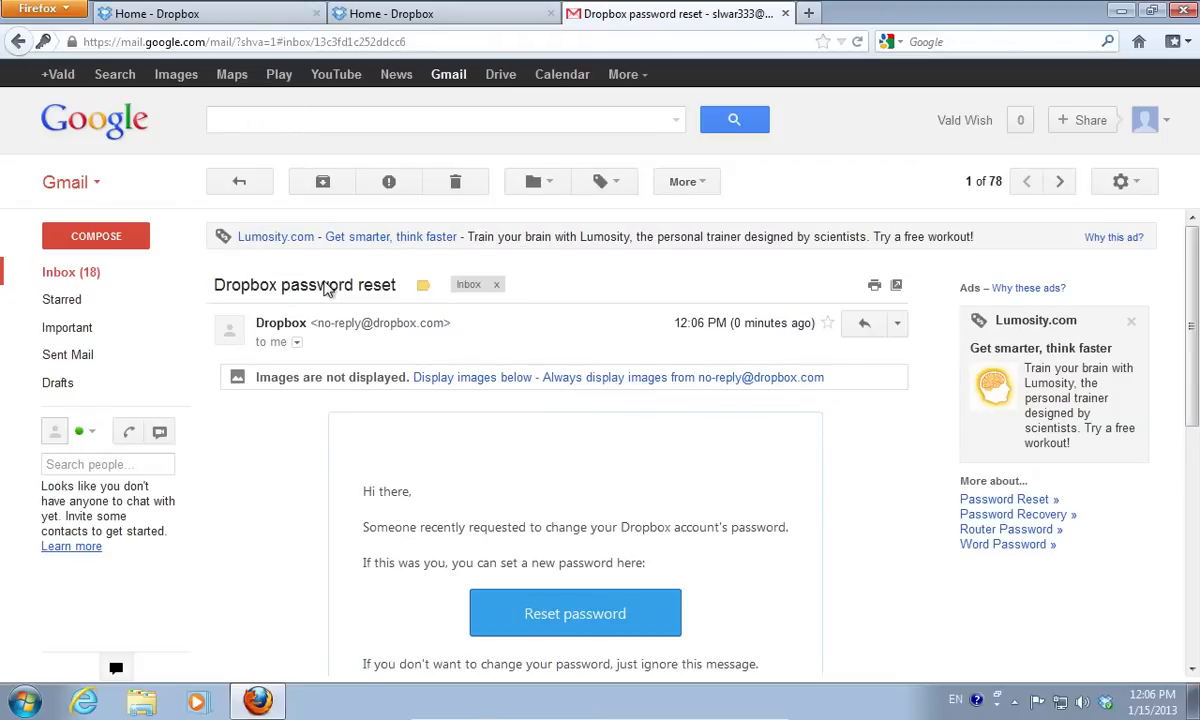
scroll(down, 3)
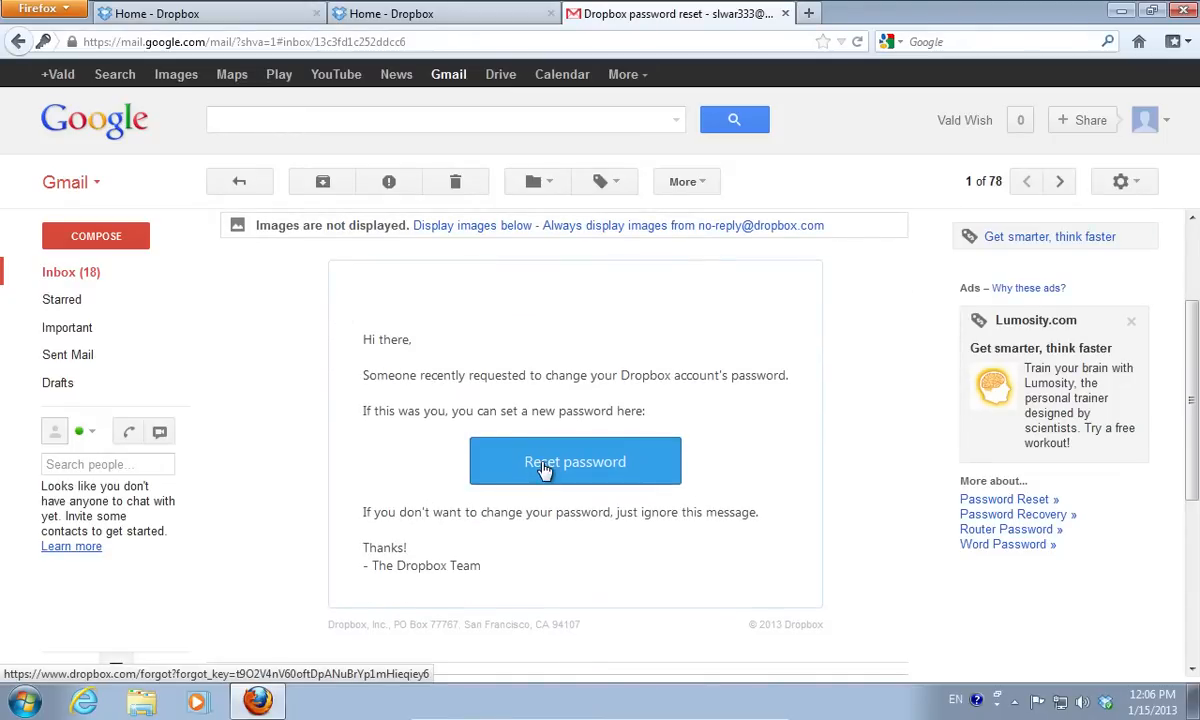
Follow the Reset password link and submit the new password.
click(576, 460)
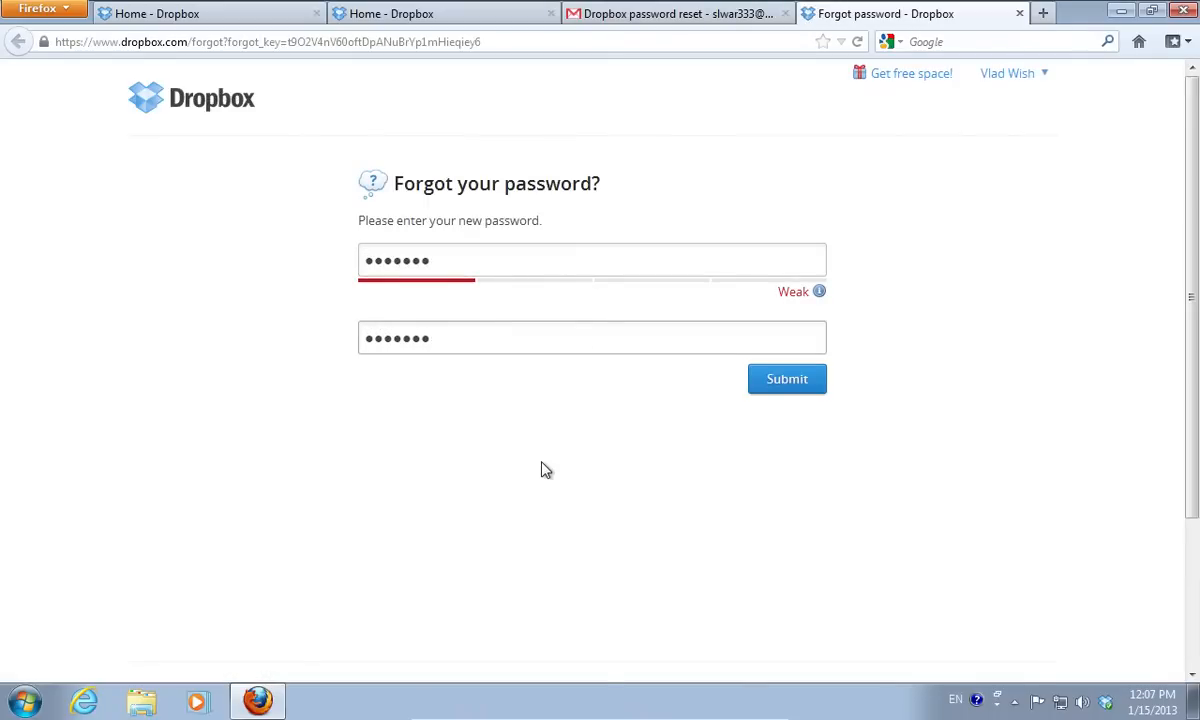
click(786, 380)
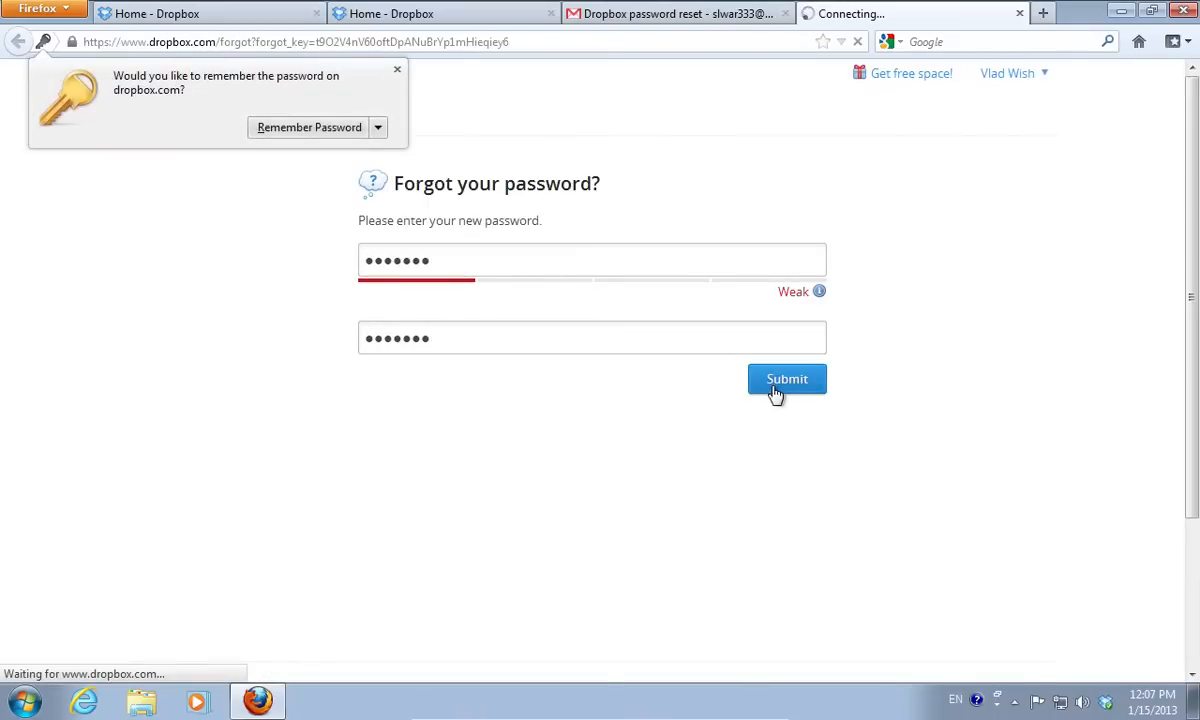
click(786, 380)
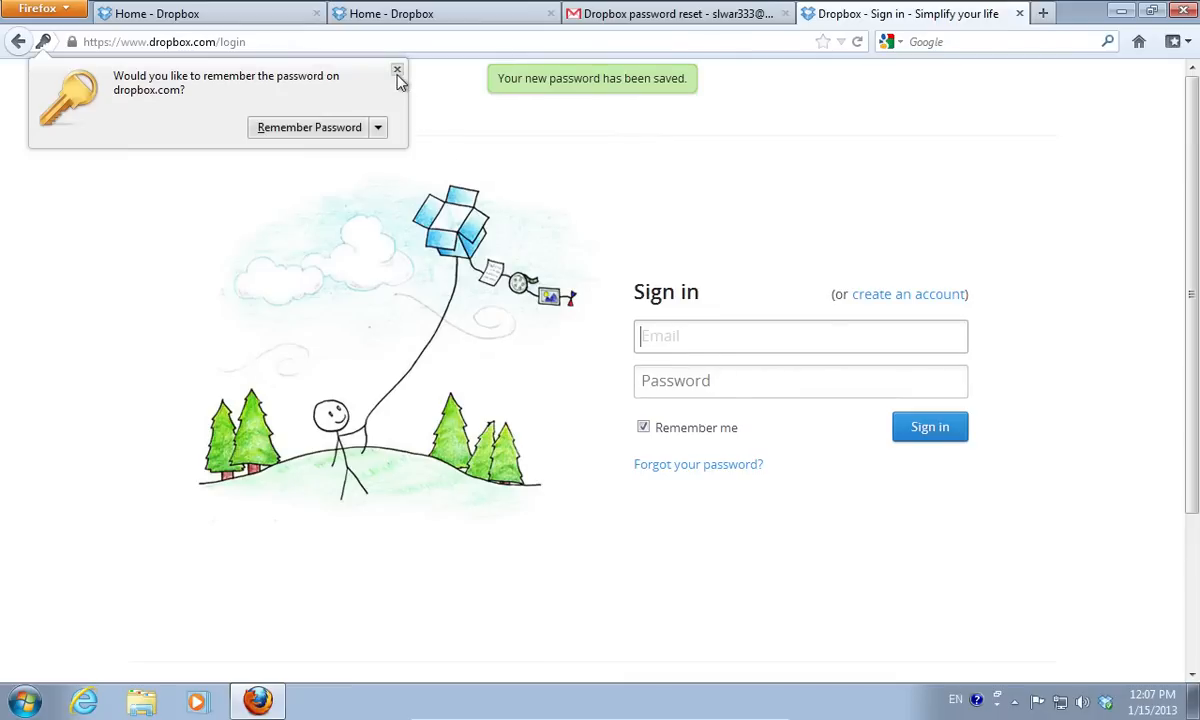
click(398, 70)
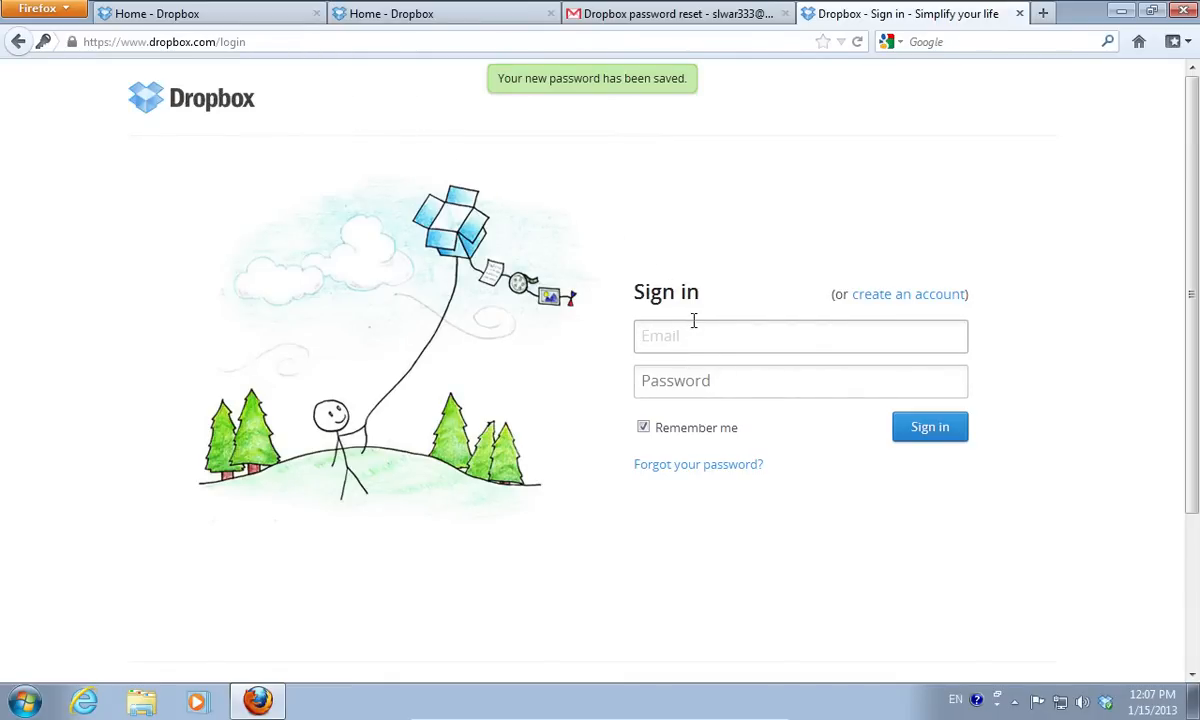
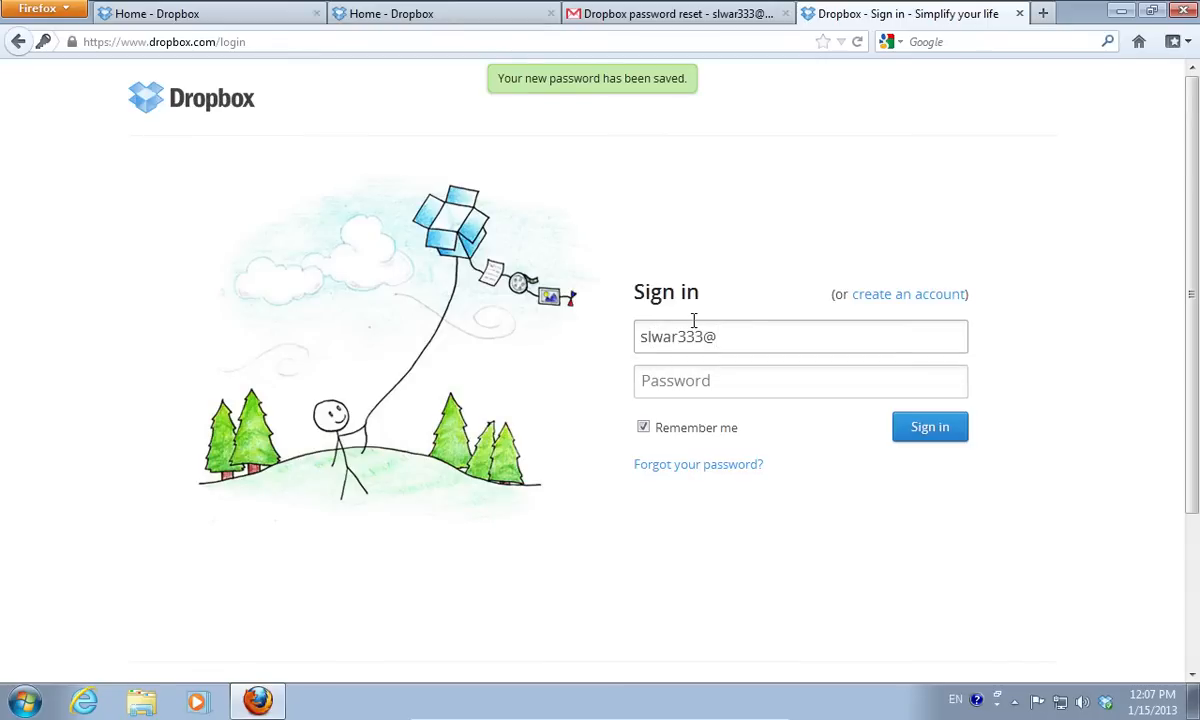